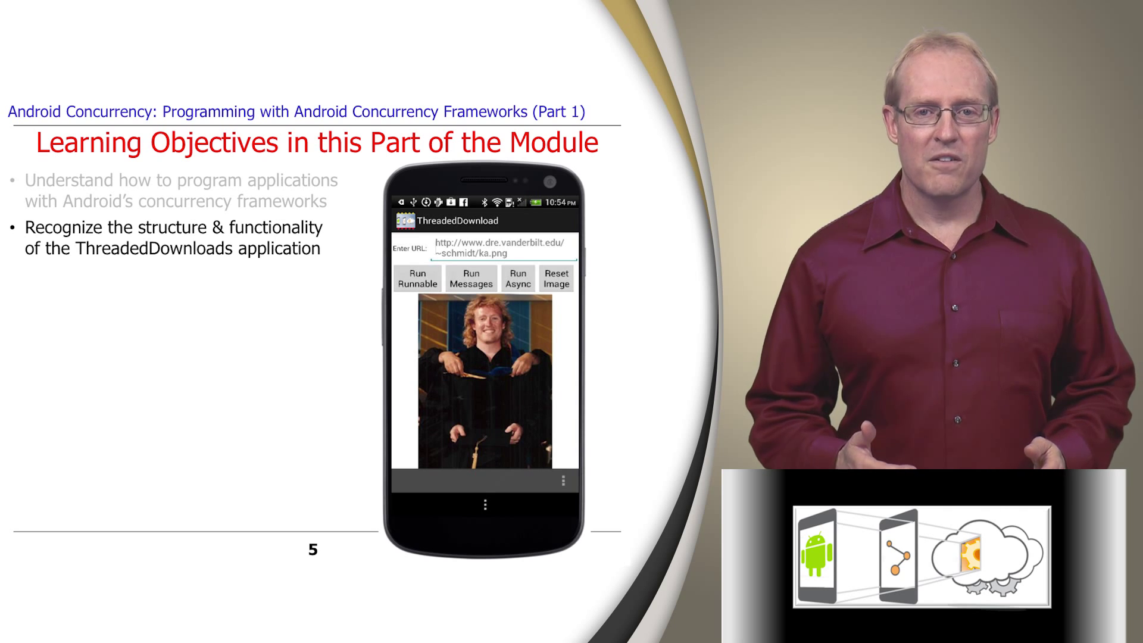
- Advance through the overview points, including the progress dialog, to the ThreadedDownloads class listing
key(right)
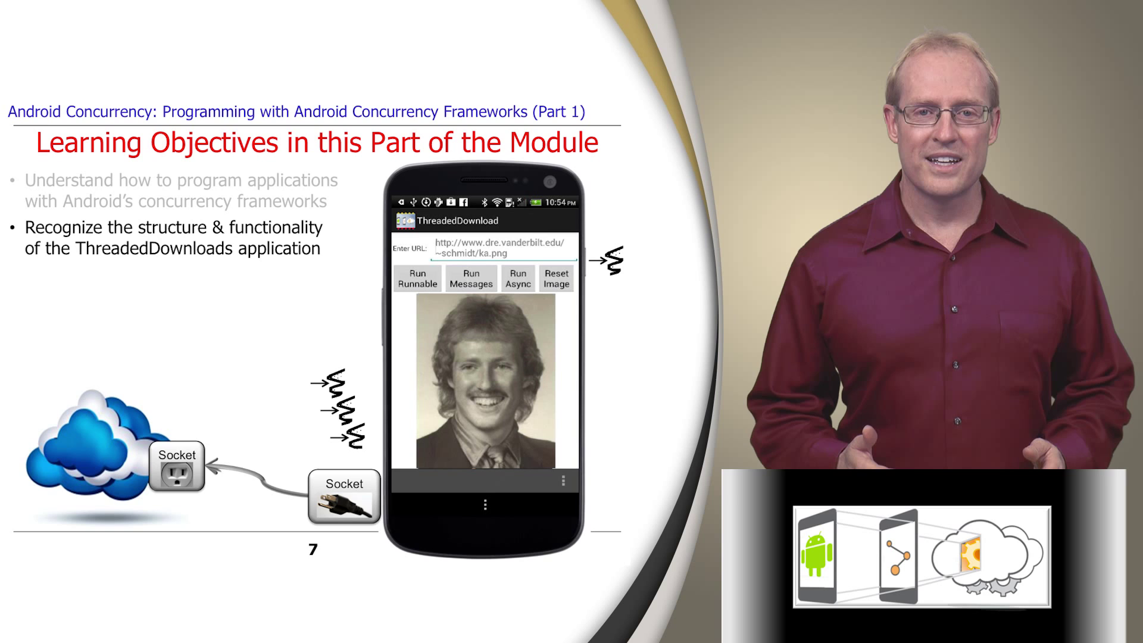
key(right)
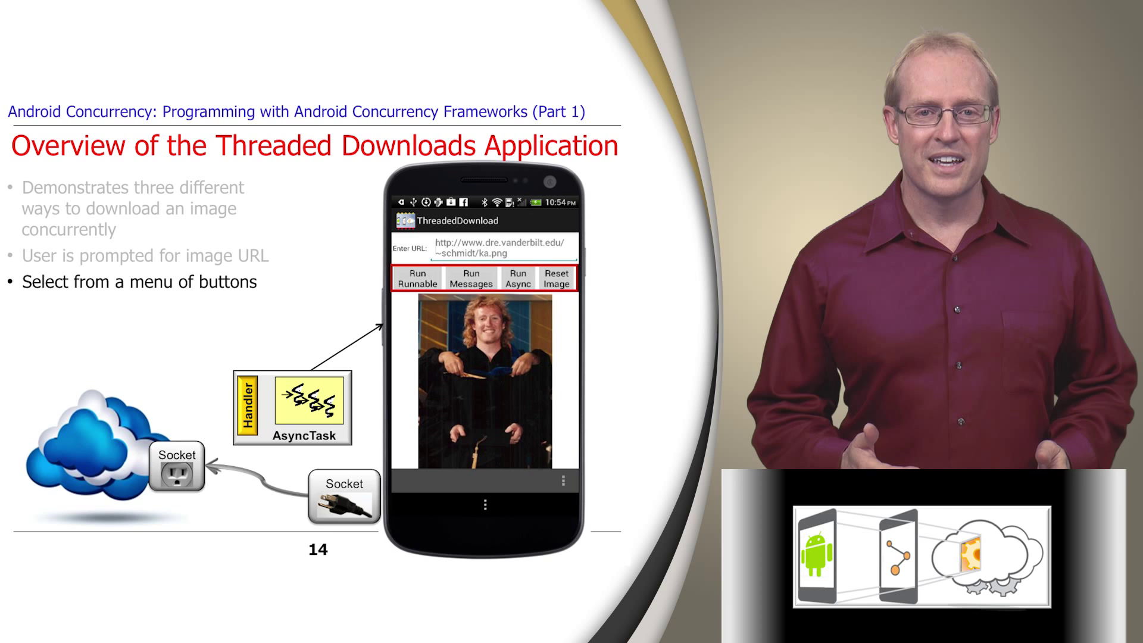
key(Right)
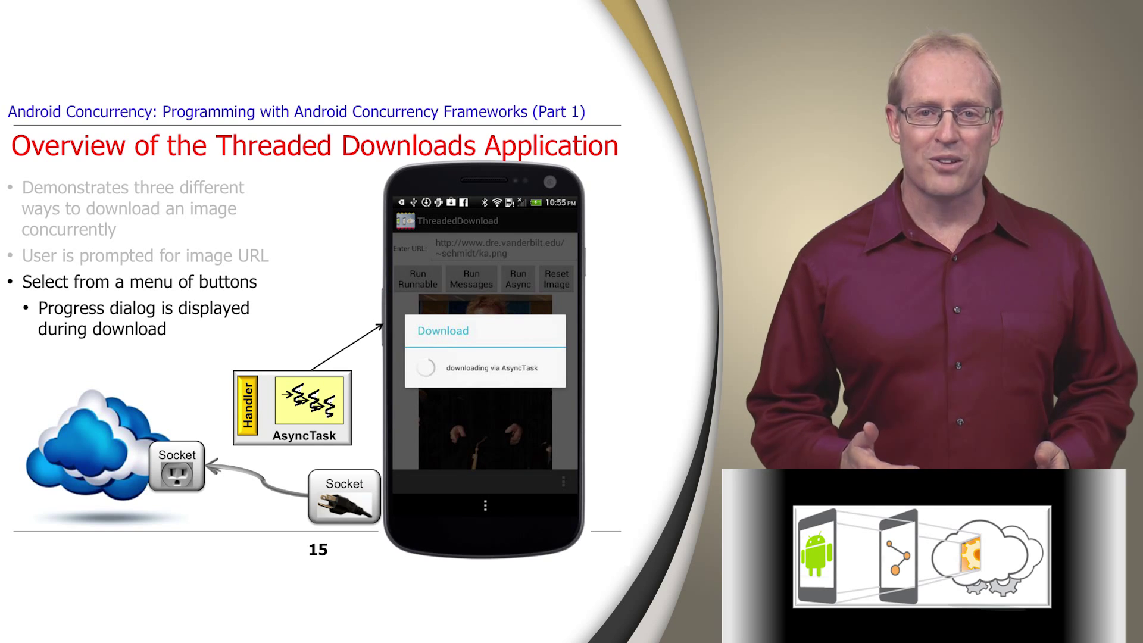
key(Right)
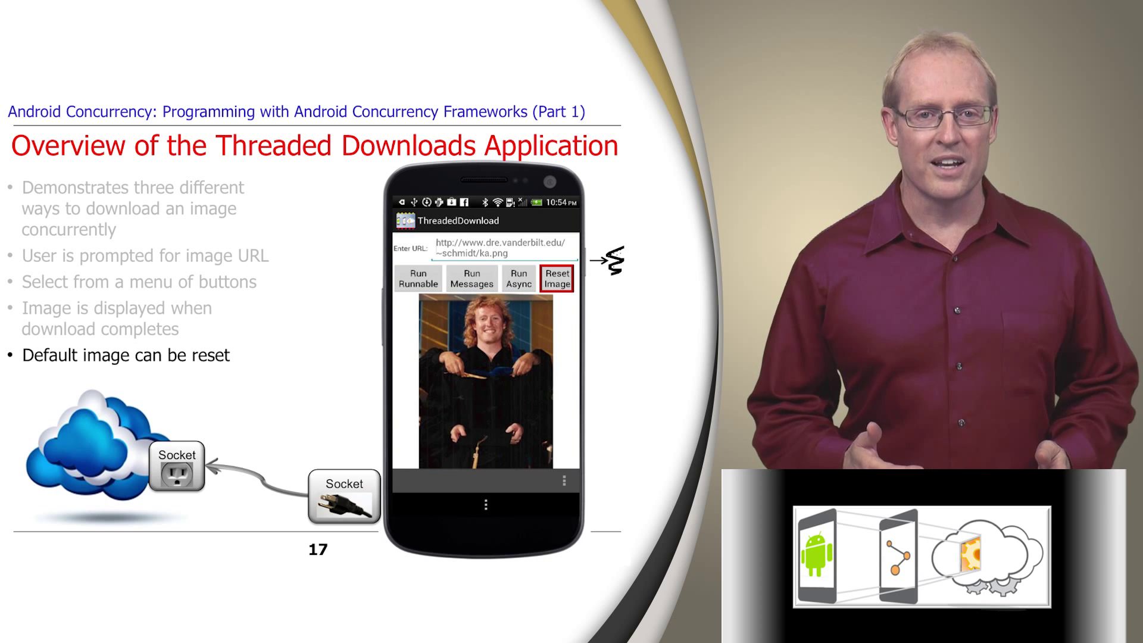
key(right)
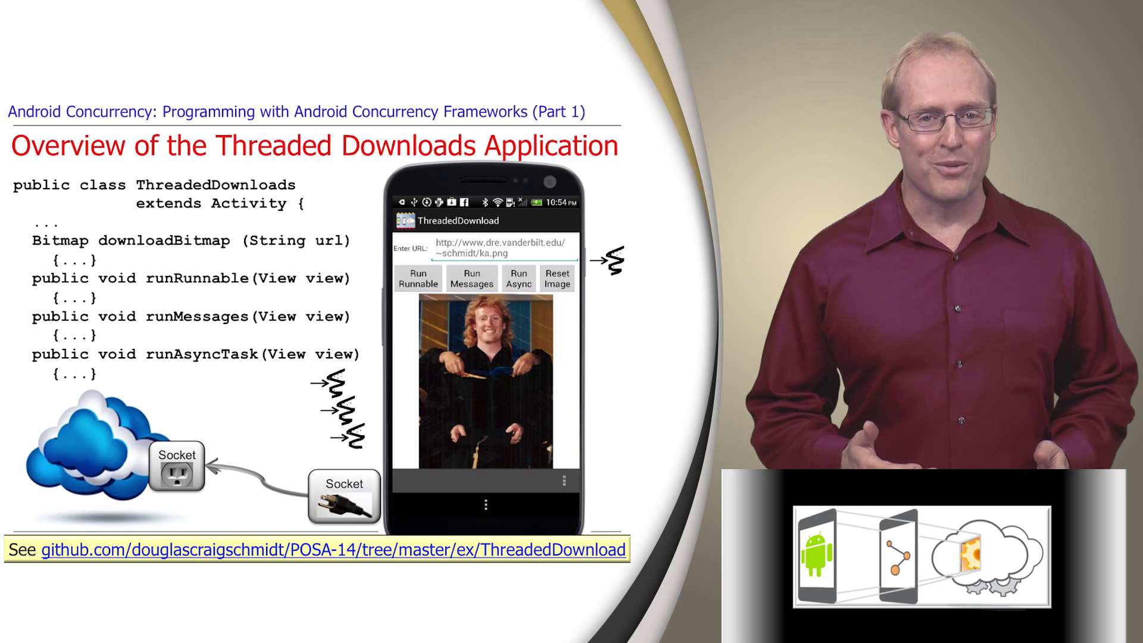
- Advance to slide 31 showing the main.xml layout with its four buttons
key(right)
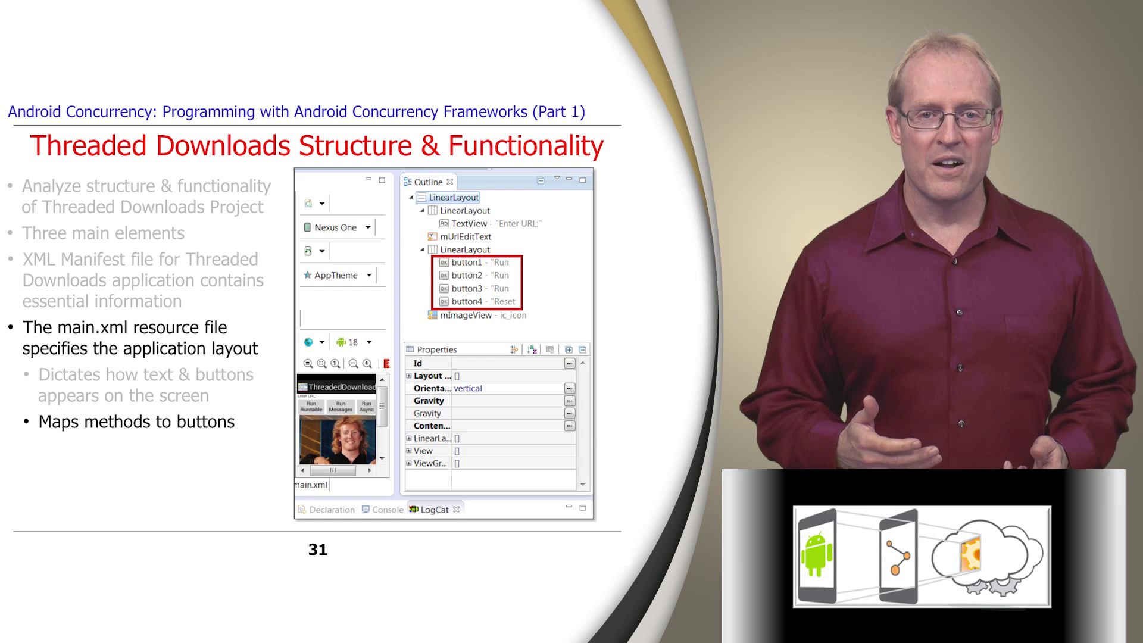
key(Right)
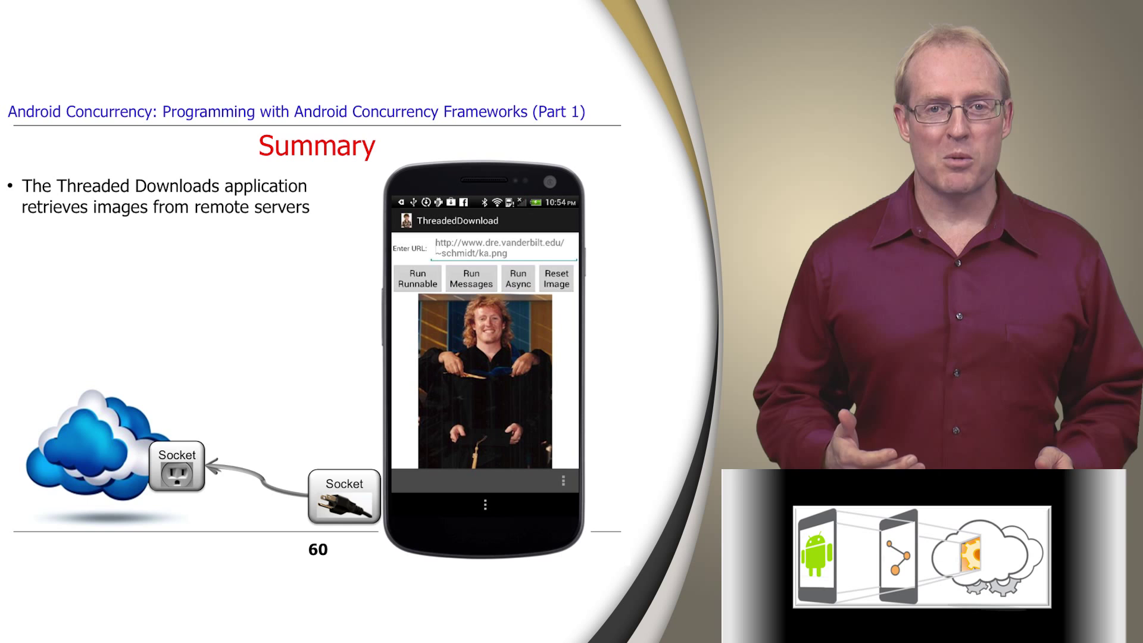
- Reveal the Summary bullet on three concurrency models built on HaMeR and AsyncTask
key(Right)
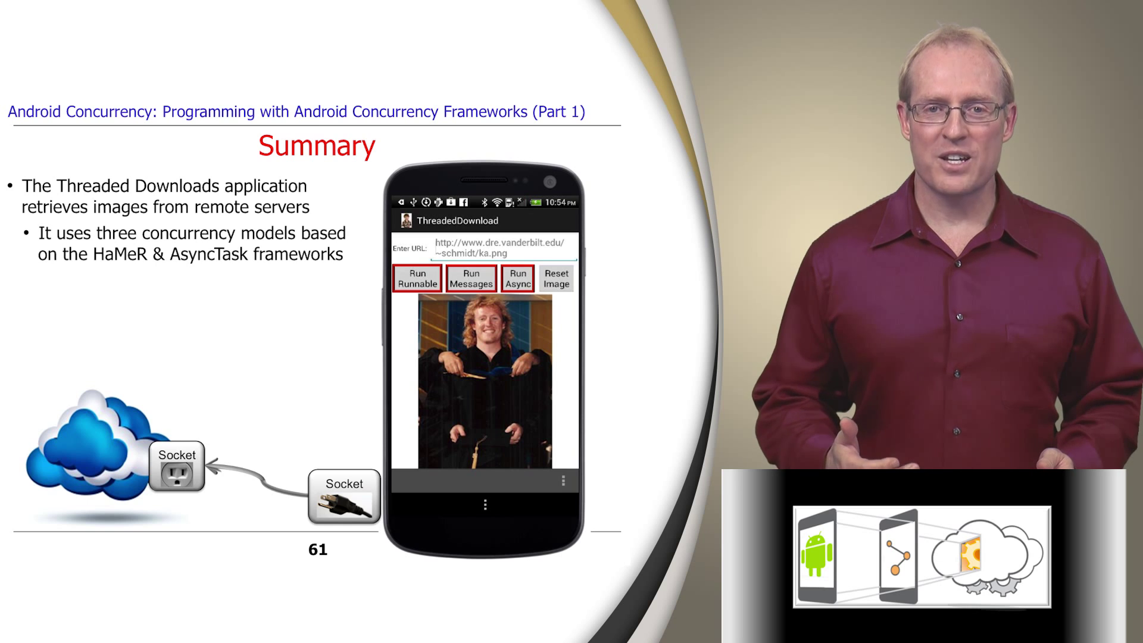